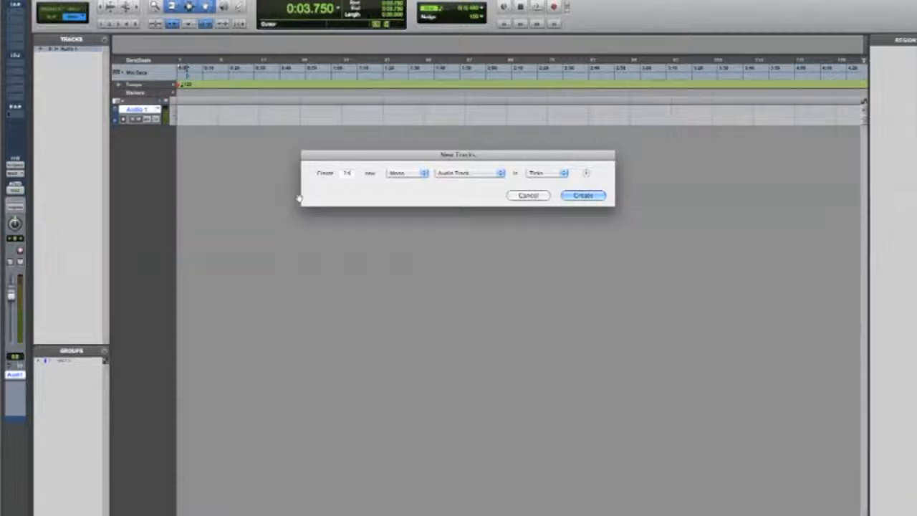
Create 24 mono audio tracks in the session and record a region onto each
click(581, 195)
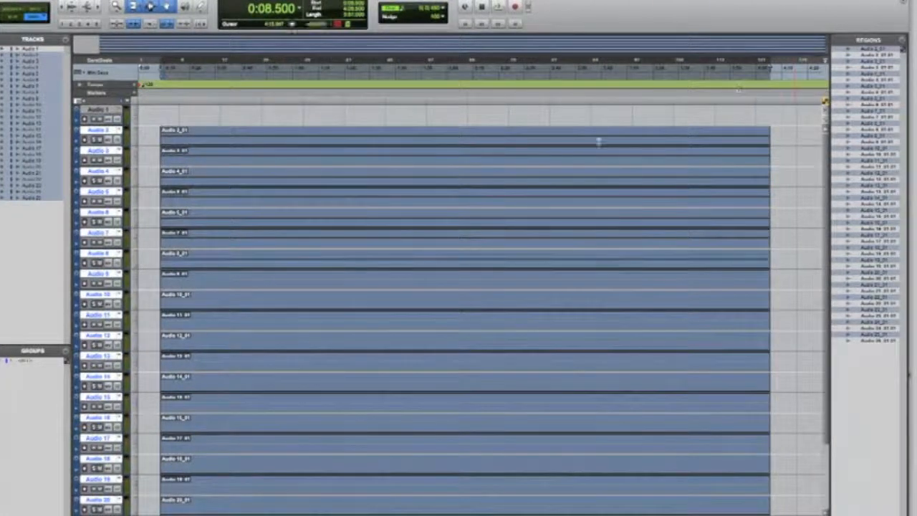
Record again on the armed tracks so every region runs much further along the timeline
scroll(down, 3)
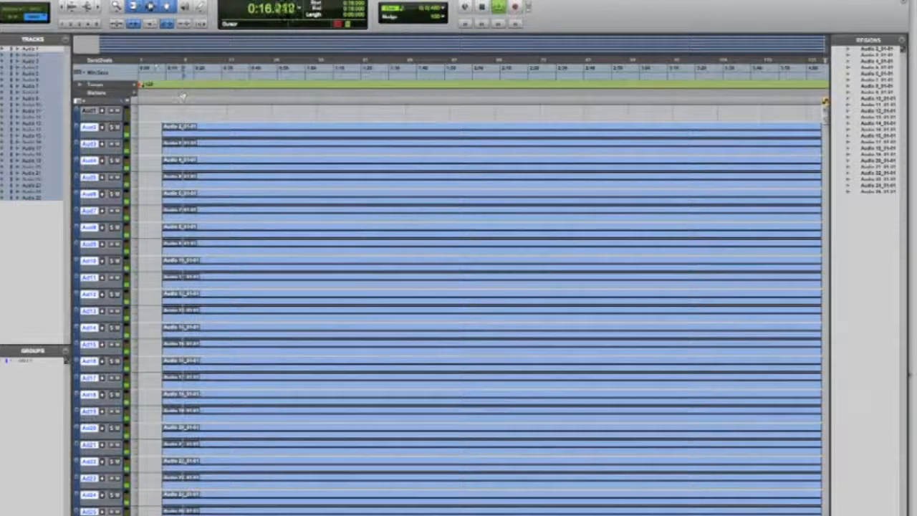
click(499, 5)
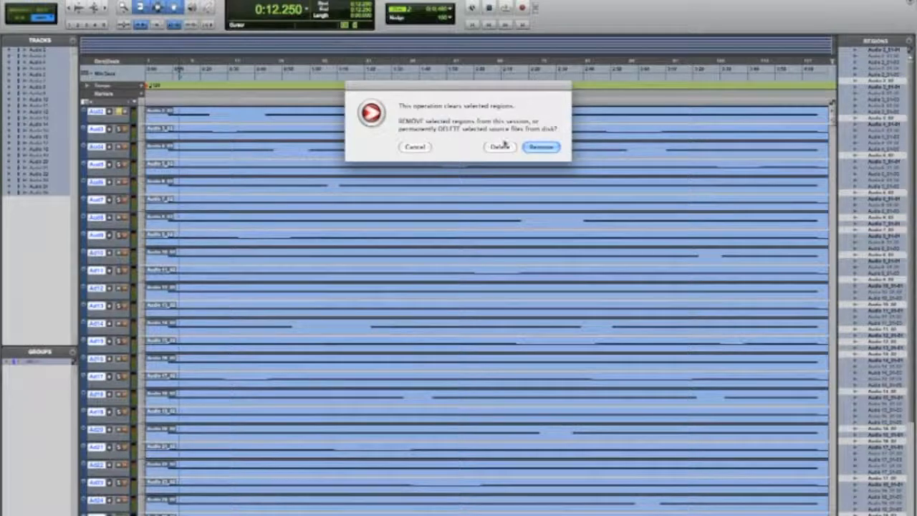
Delete the unused regions' source audio files from disk, confirming each deletion warning
click(498, 146)
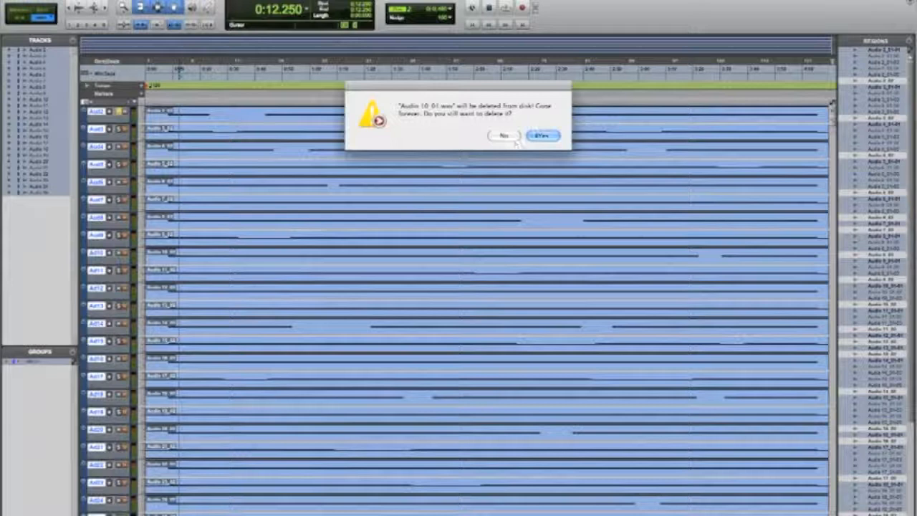
click(542, 135)
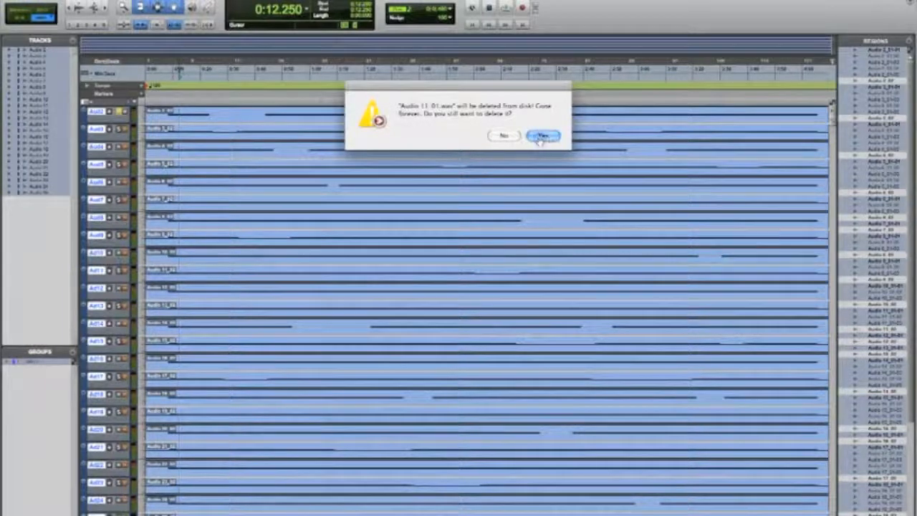
click(543, 136)
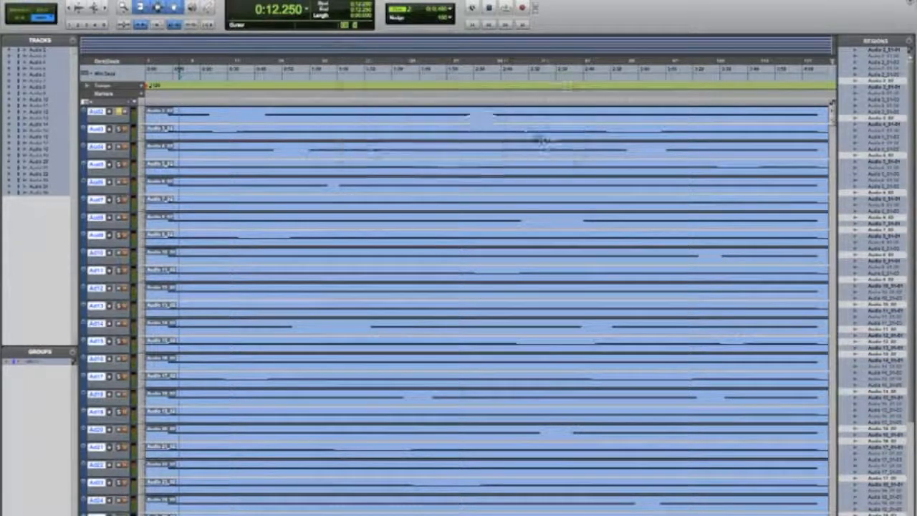